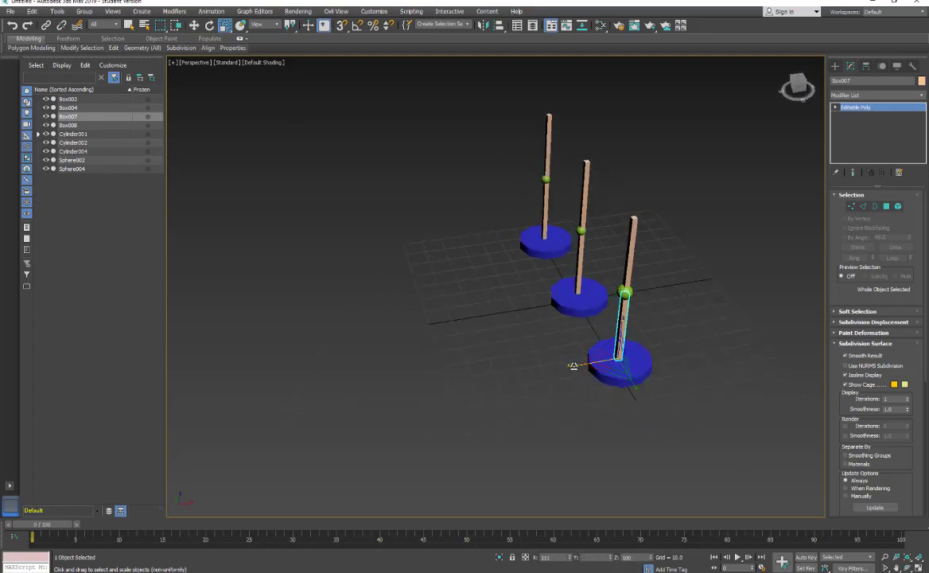
Step: Link the right post as a child of its green sphere and check the hierarchy
click(620, 363)
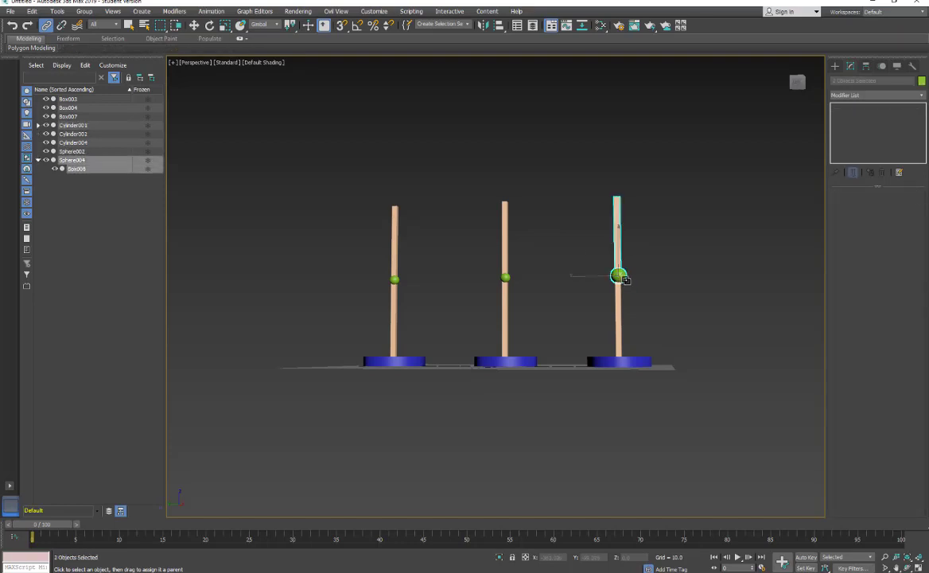
click(617, 276)
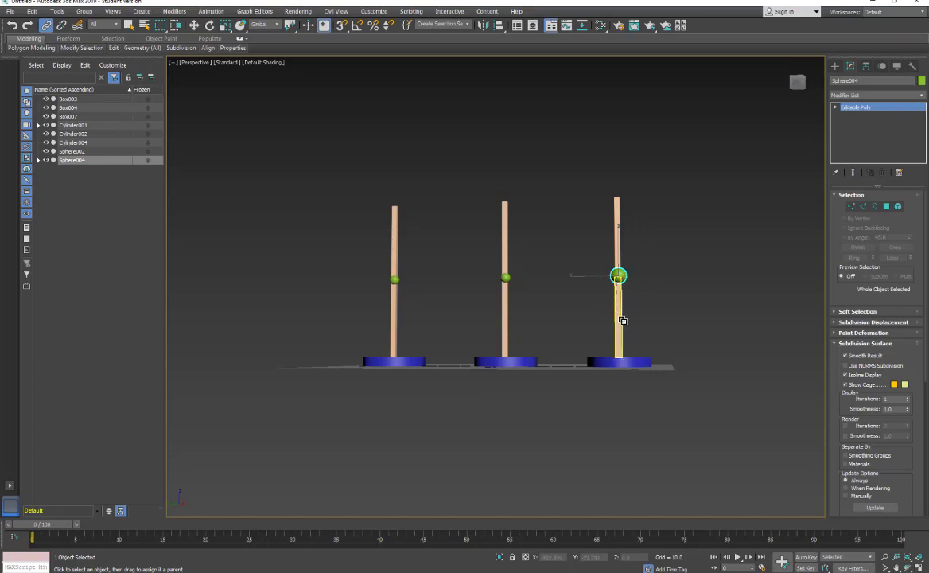
Step: Tilt the right rig's post at its sphere to test for skewing
click(621, 363)
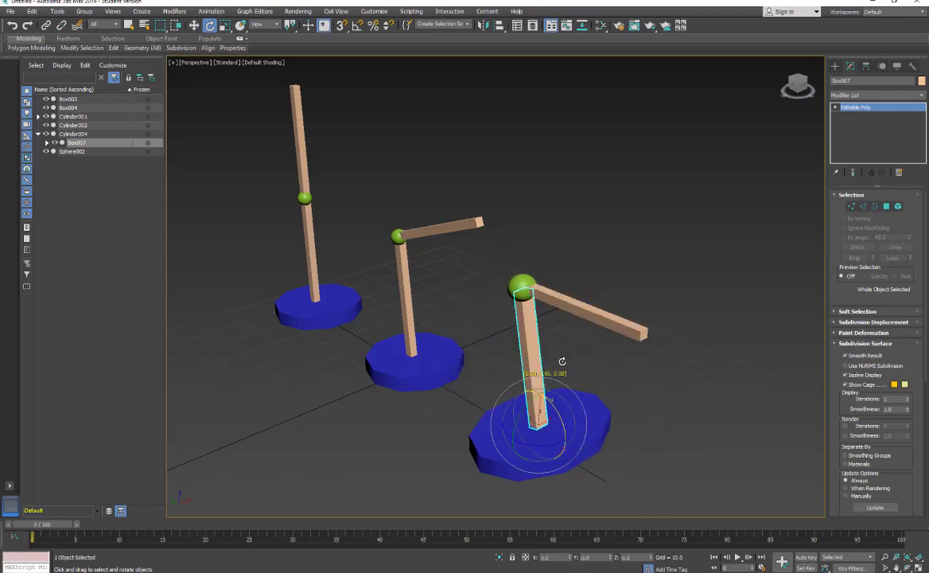
drag(549, 303, 645, 342)
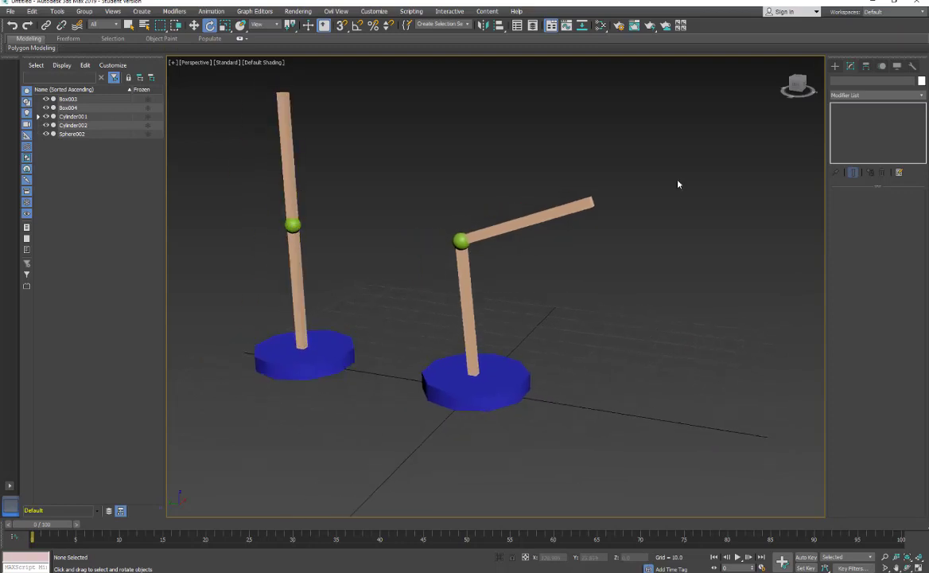
Step: Move the left rig over and clone it as a Copy between the two rigs
click(526, 219)
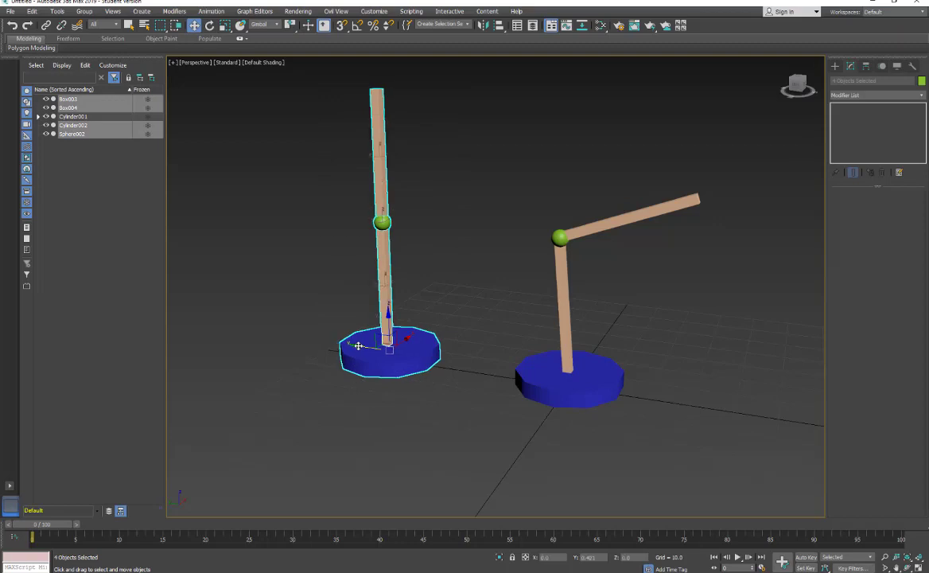
drag(359, 347, 395, 353)
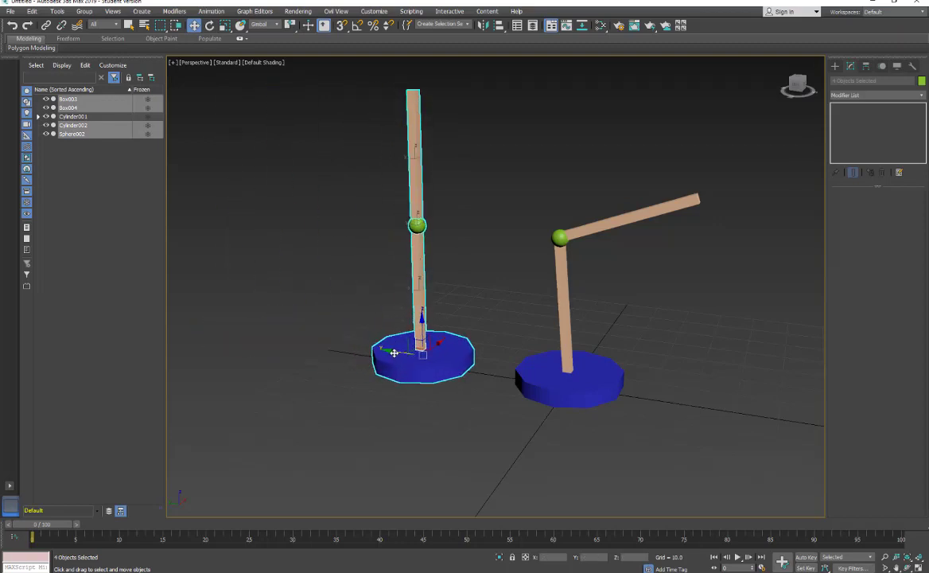
drag(421, 353, 294, 337)
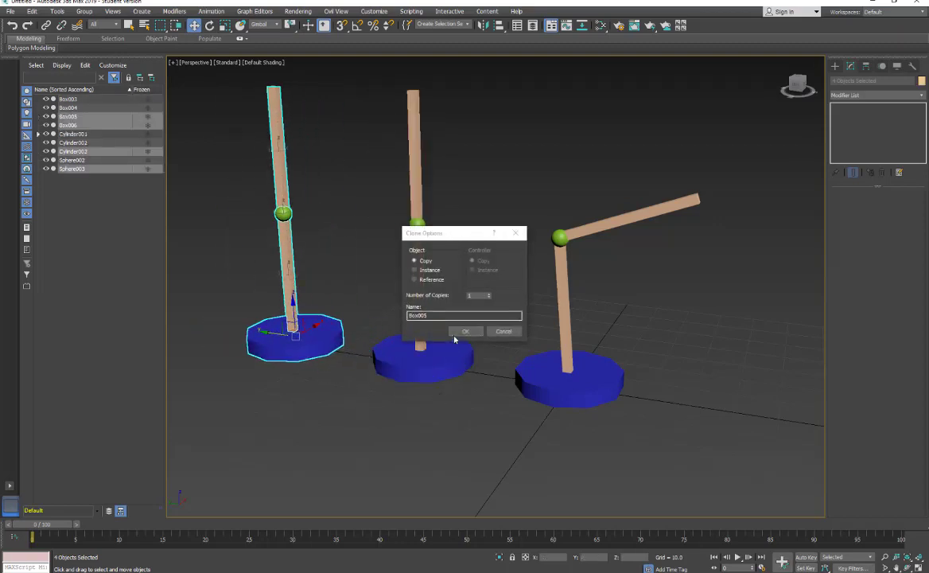
click(465, 331)
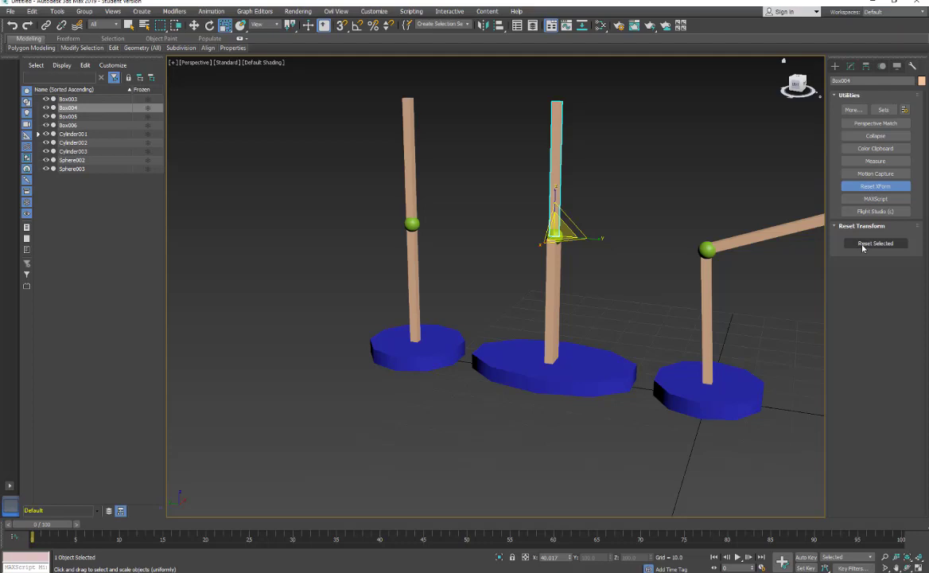
Step: Reset XForm on the middle rig's post and sphere
click(876, 243)
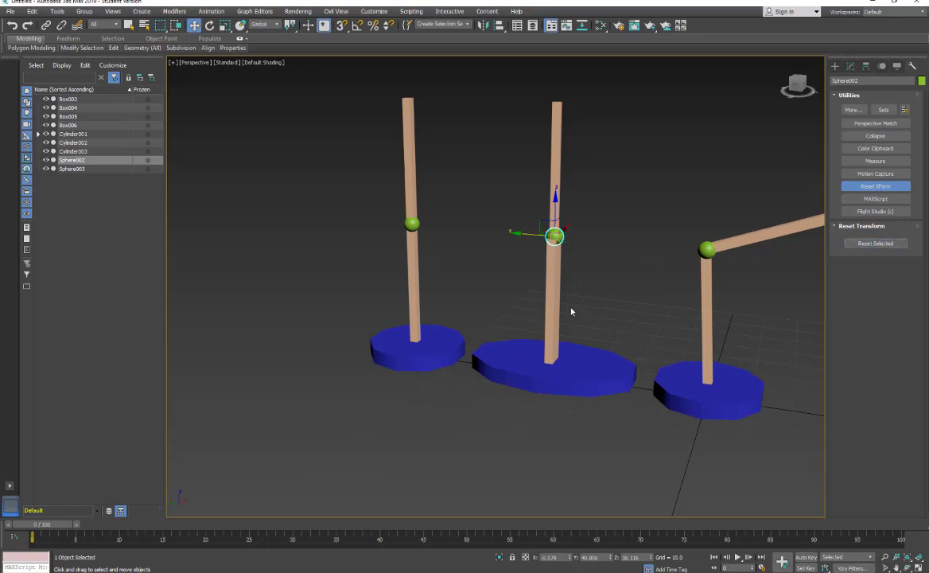
click(554, 318)
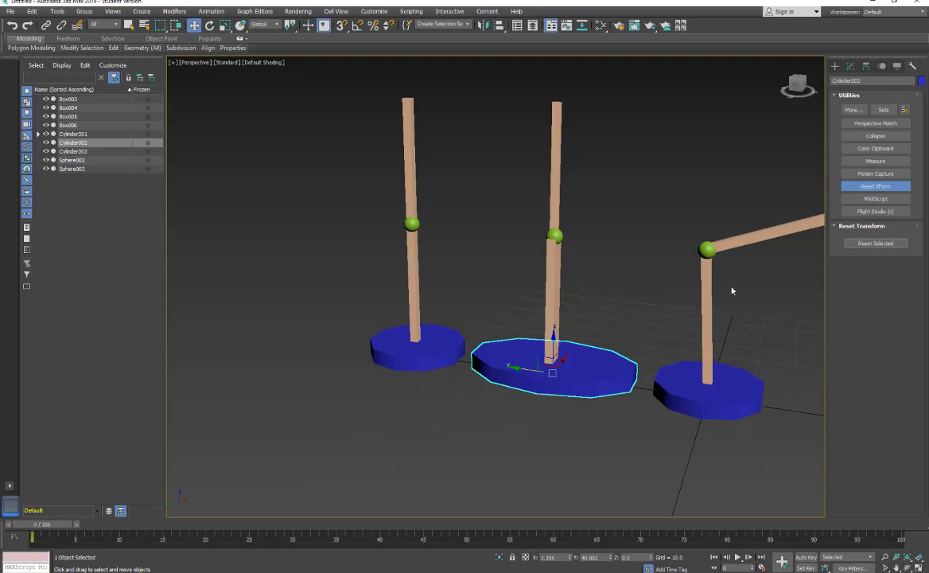
mouse_move(557, 391)
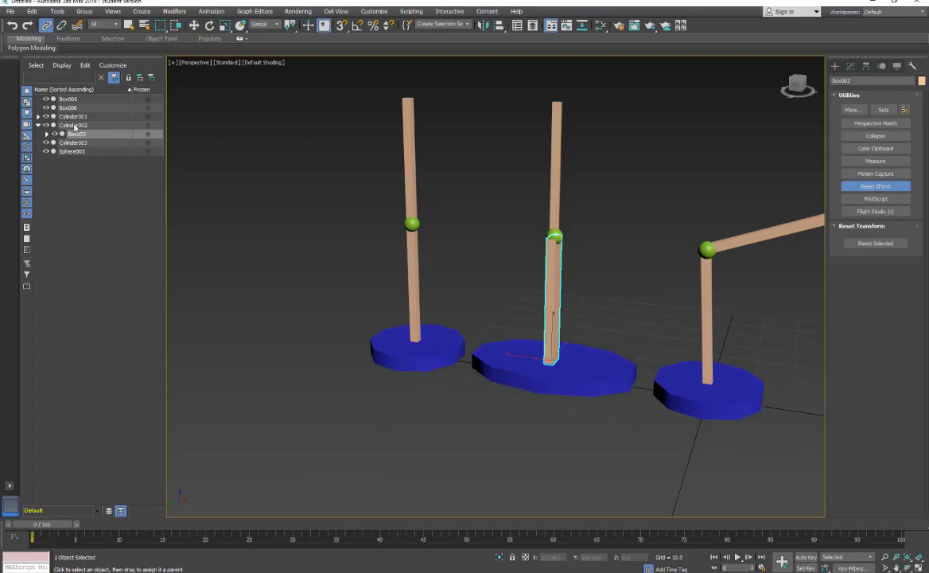
Step: Link the middle post, sphere and base into a chain, then tilt the post and return it upright
click(73, 124)
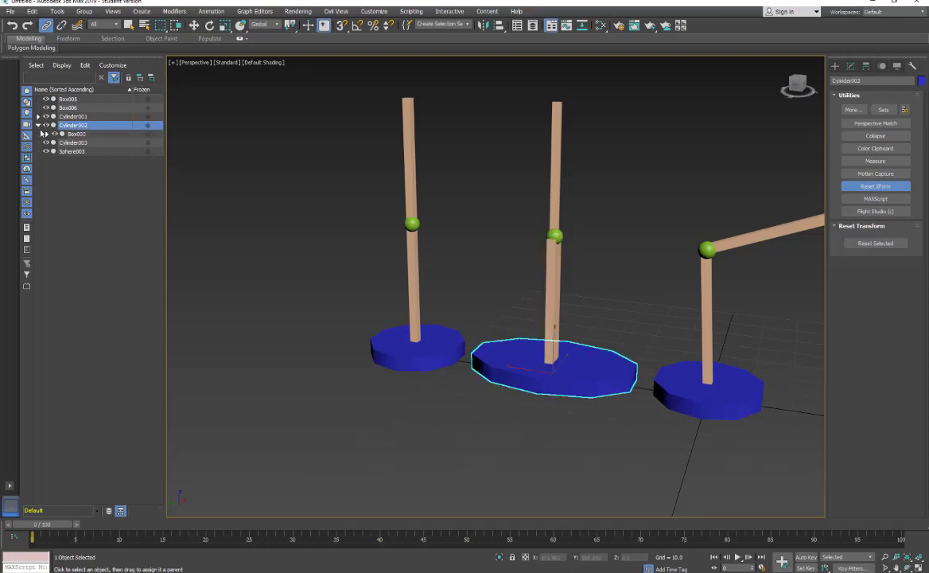
click(46, 134)
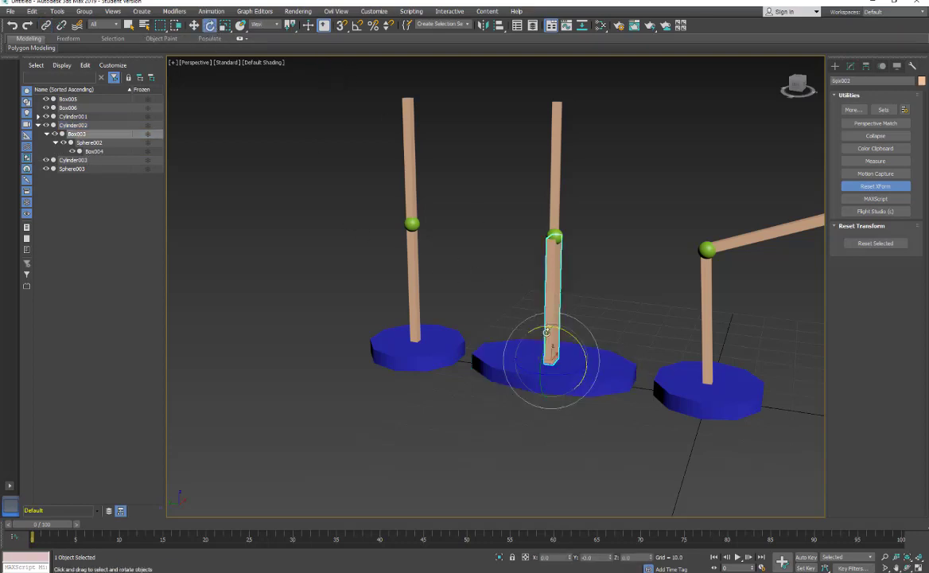
drag(553, 239, 484, 253)
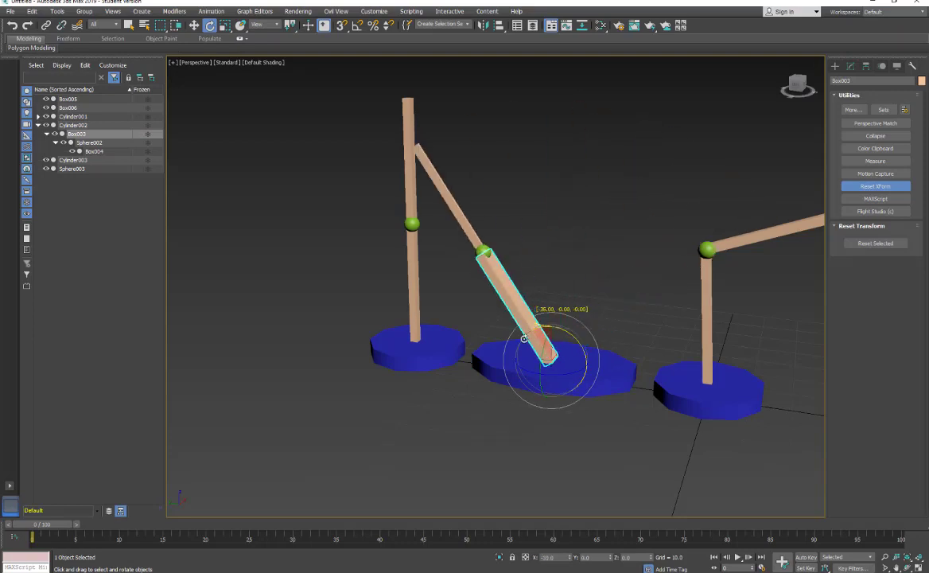
drag(526, 337, 538, 366)
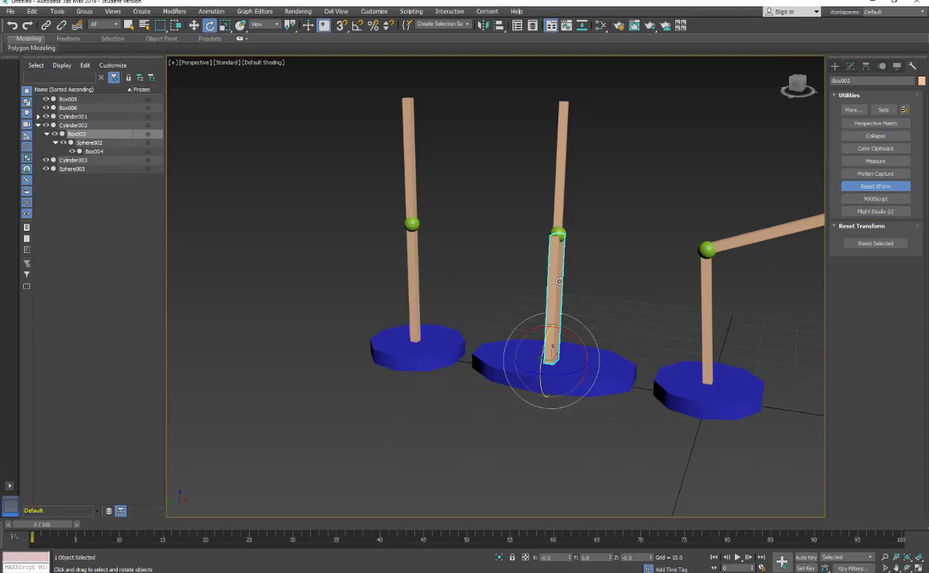
Step: Scale the left post and base at the Editable Poly Polygon level instead of object scaling
click(850, 67)
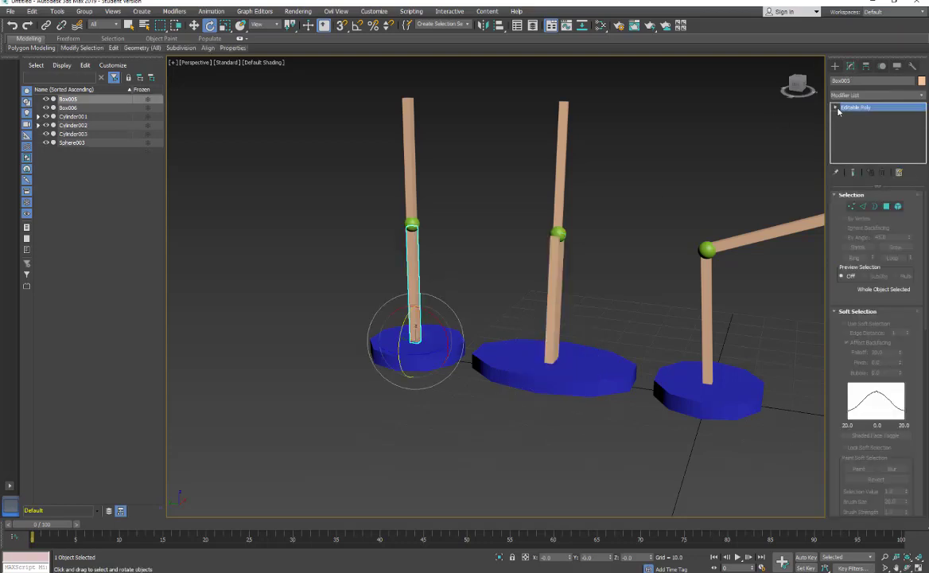
click(837, 109)
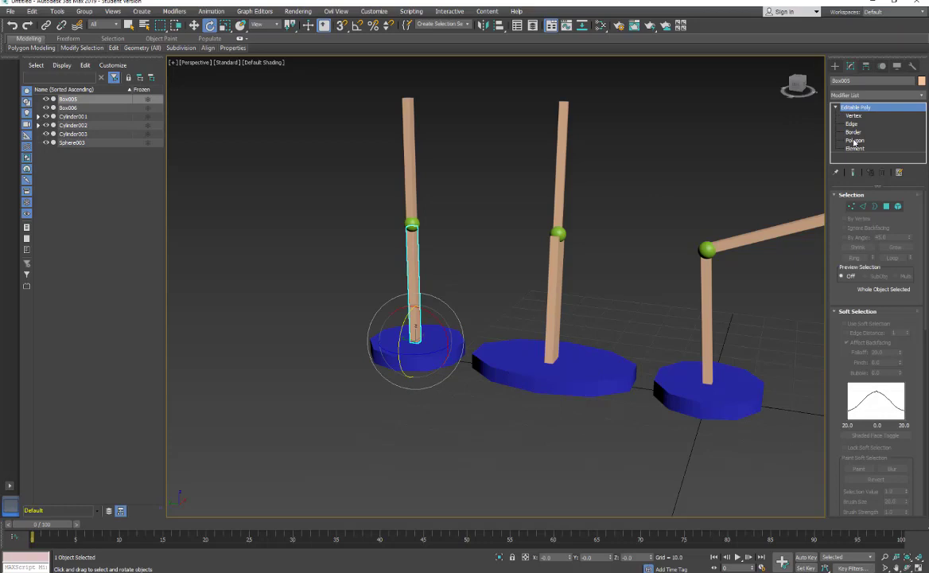
click(854, 140)
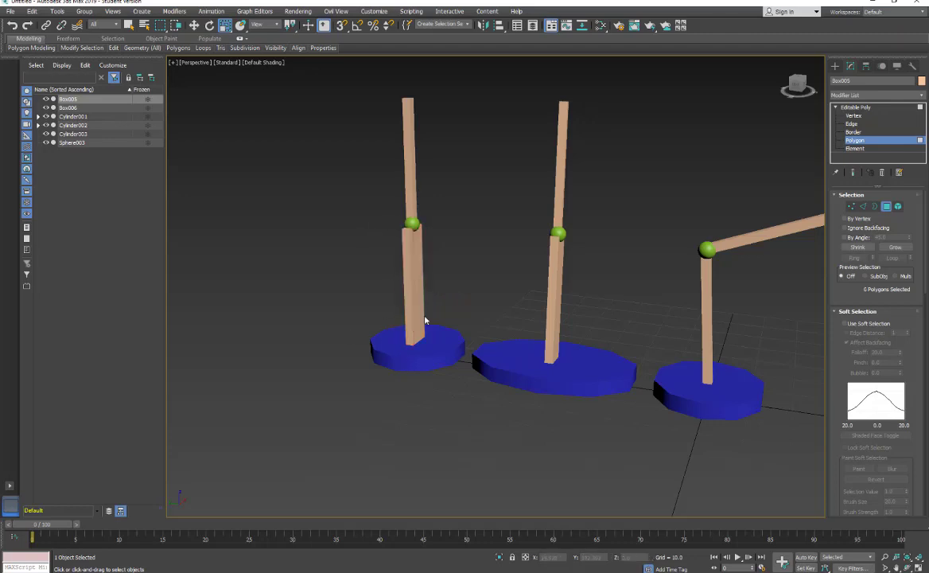
mouse_move(779, 285)
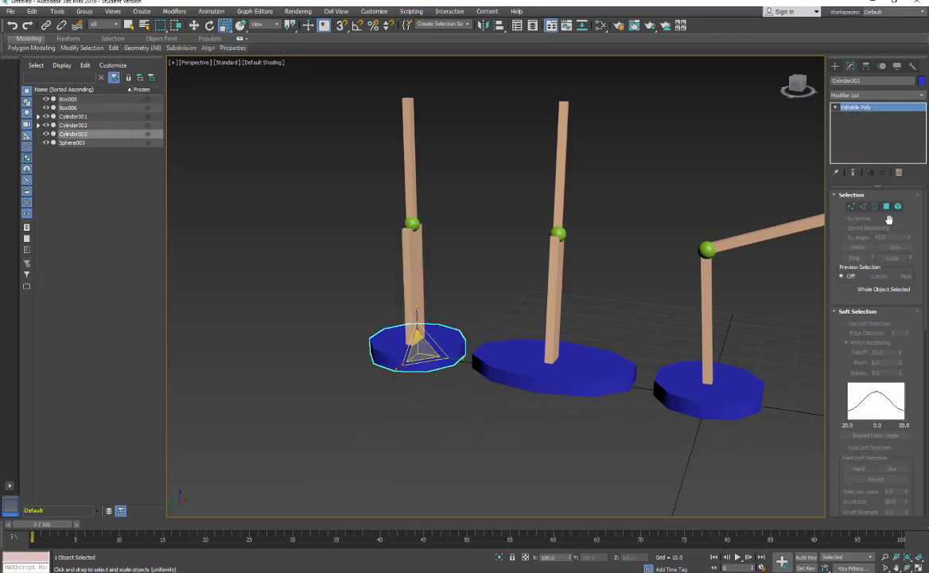
click(897, 207)
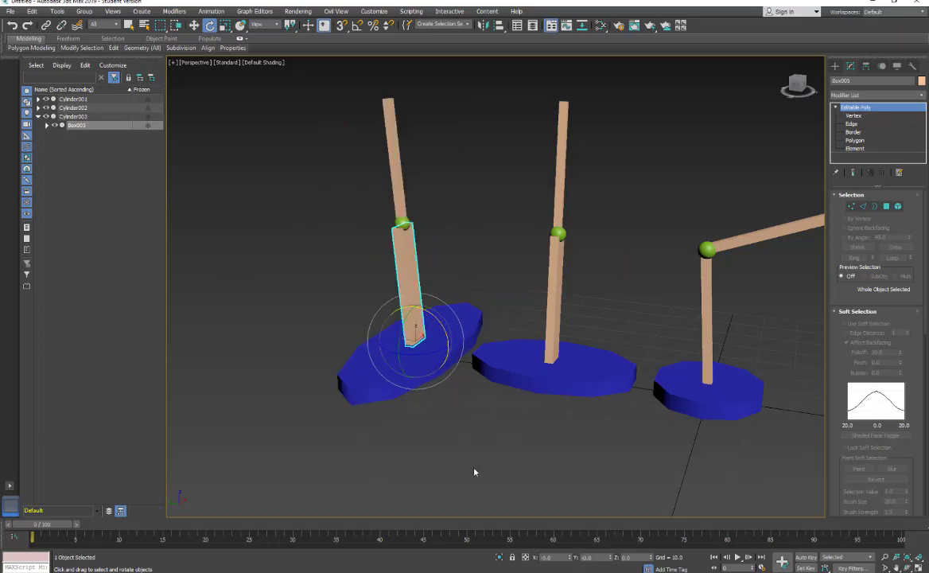
mouse_move(477, 470)
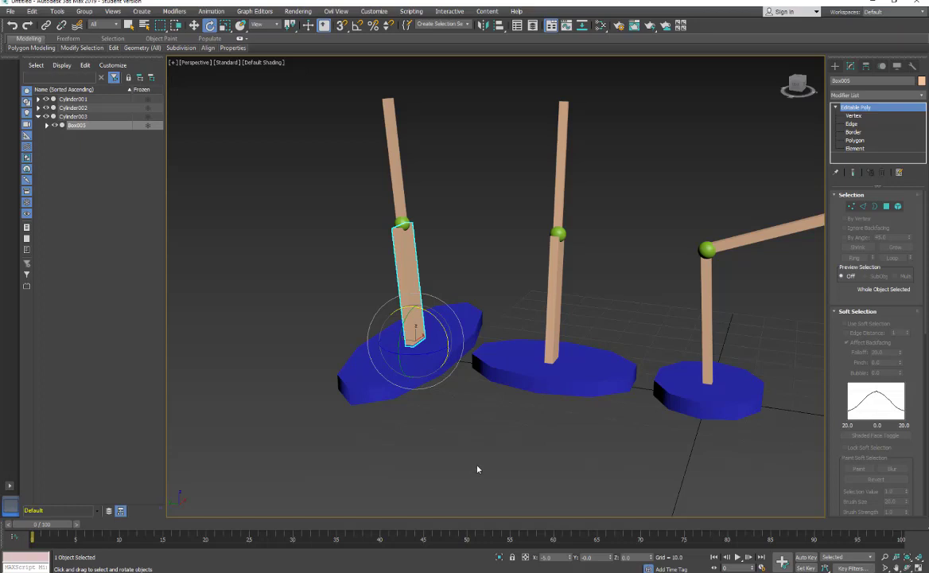
mouse_move(613, 306)
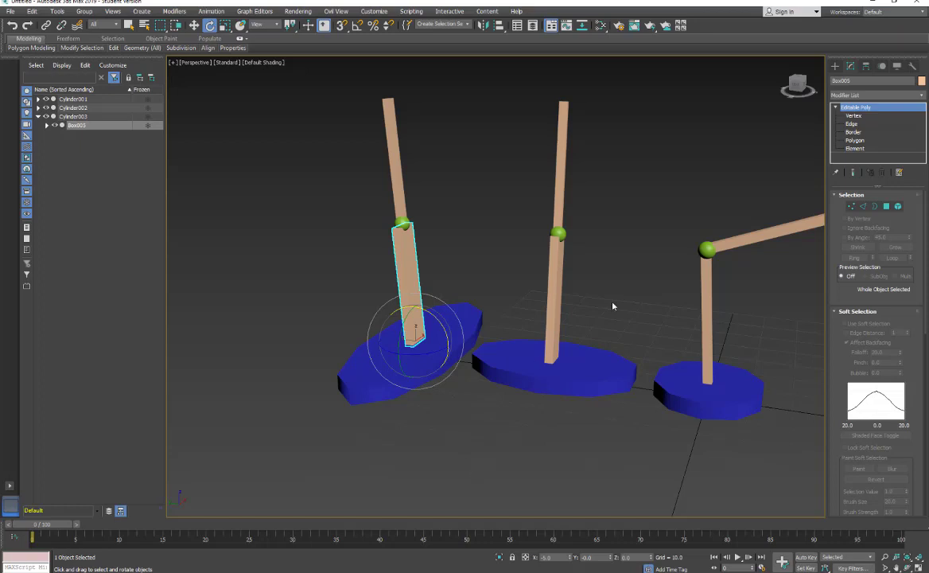
mouse_move(777, 210)
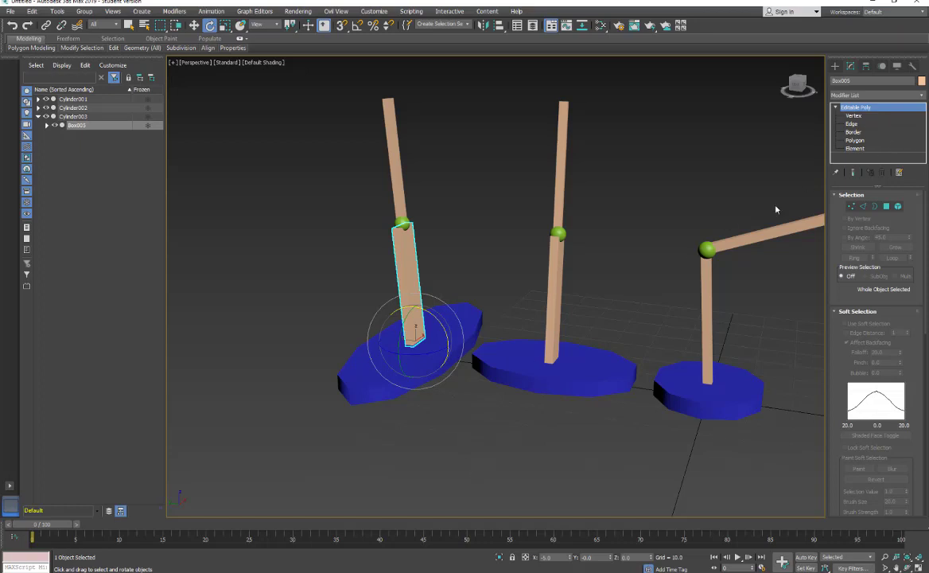